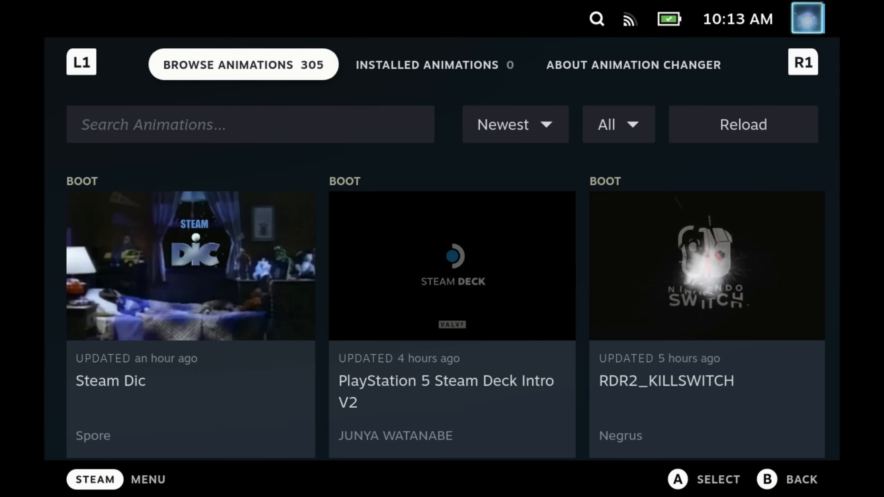
Scroll the Animation Changer catalogue of boot and suspend animations, then return to the Gaming Mode main menu
{"action": "scroll", "scroll_direction": "down", "scroll_amount": 3}
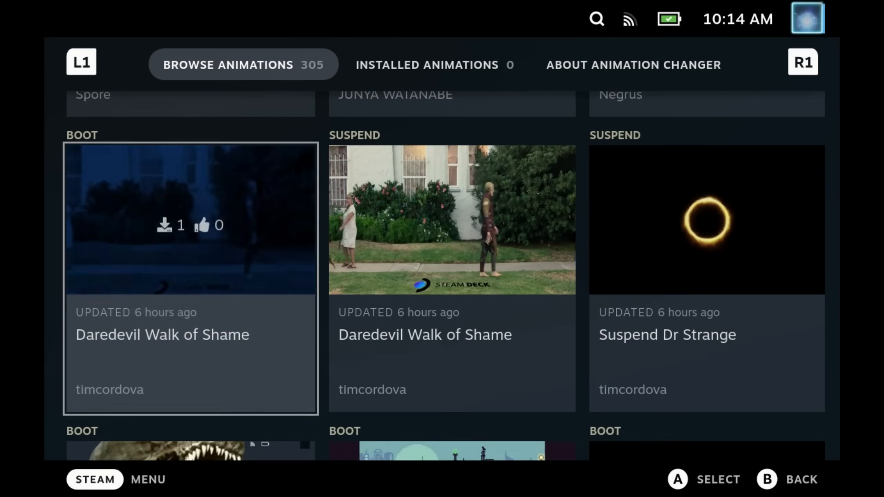
{"action": "scroll", "scroll_direction": "down", "scroll_amount": 3}
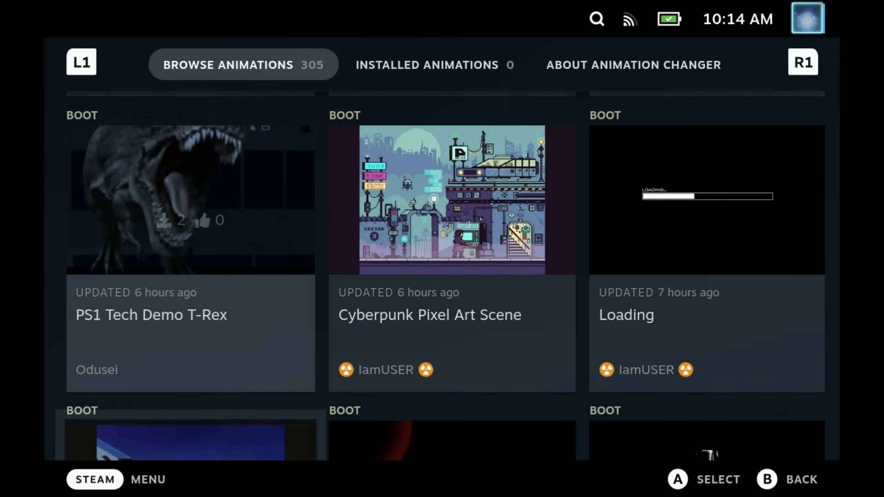
{"action": "scroll", "scroll_direction": "down", "scroll_amount": 3}
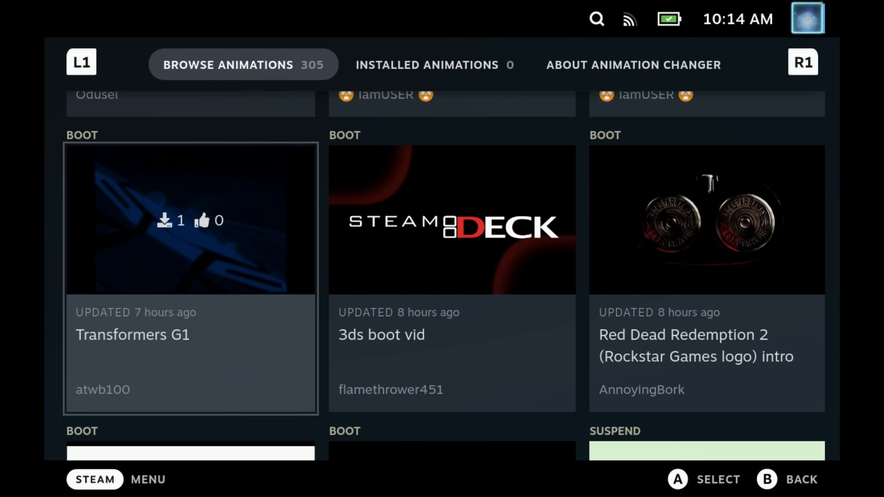
{"action": "scroll", "scroll_direction": "down", "scroll_amount": 3}
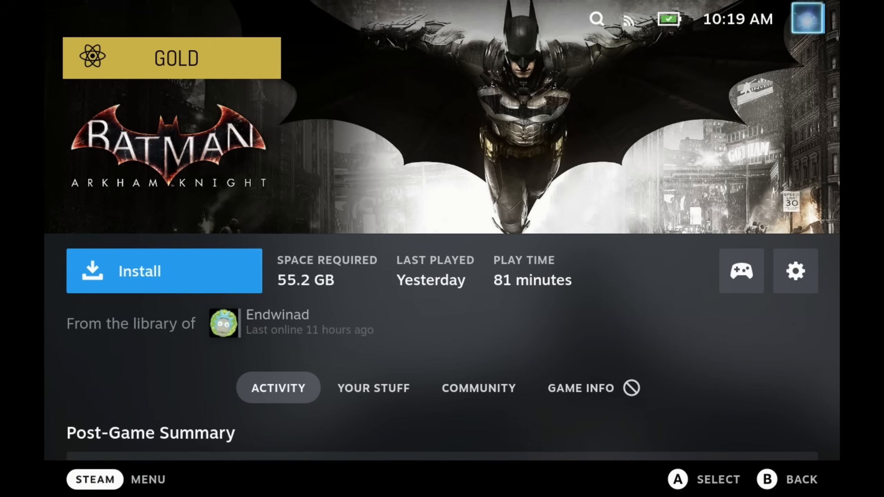
{"action": "left_click", "coordinate": [94, 480]}
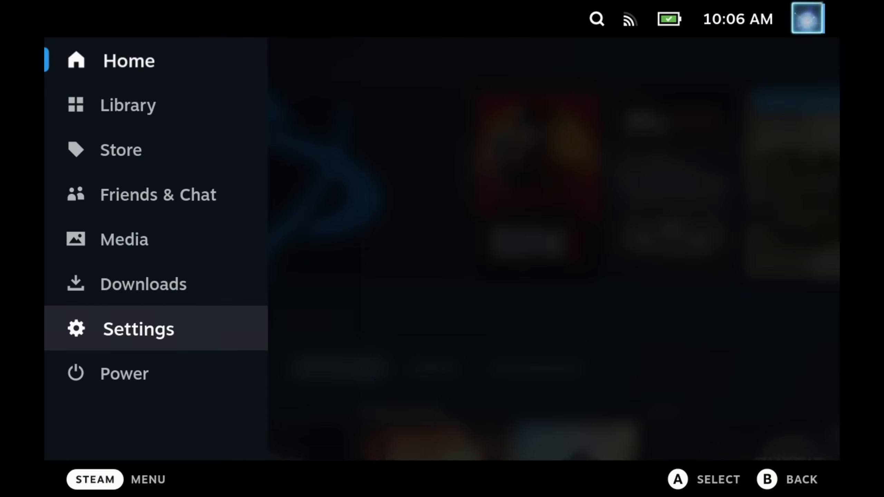
Enable Developer Mode in the System settings
{"action": "left_click", "coordinate": [139, 329]}
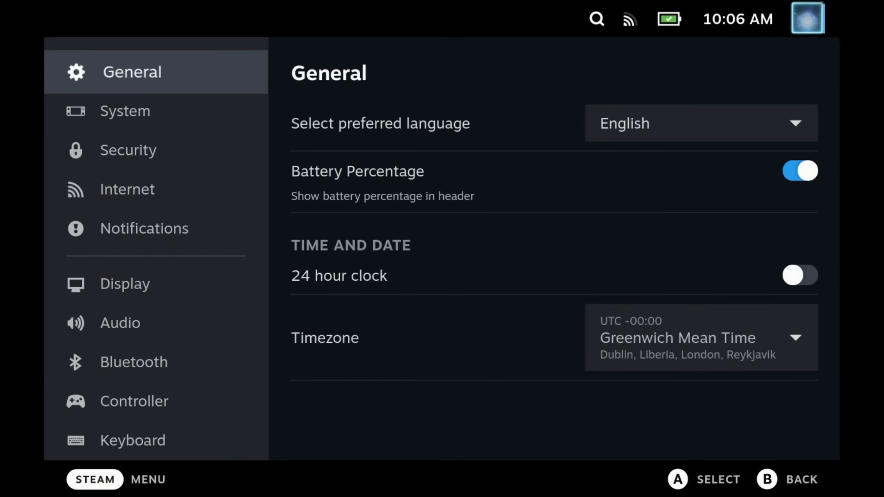
{"action": "left_click", "coordinate": [125, 111]}
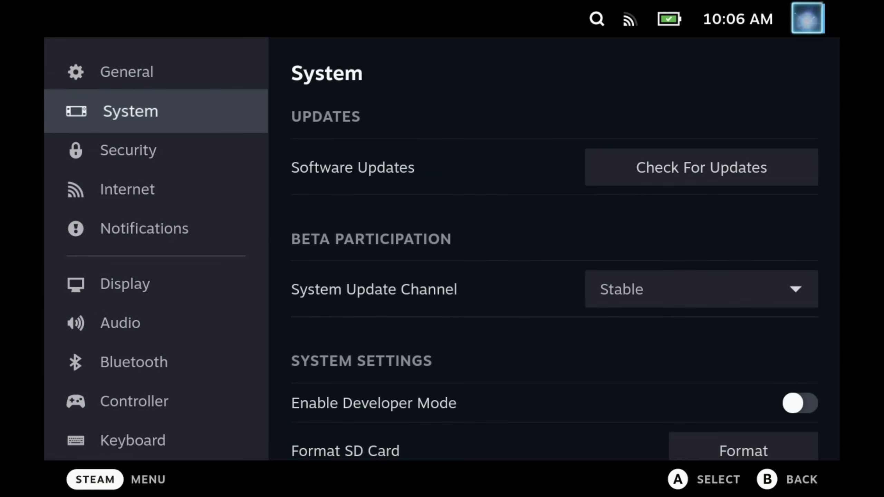
{"action": "left_click", "coordinate": [798, 406]}
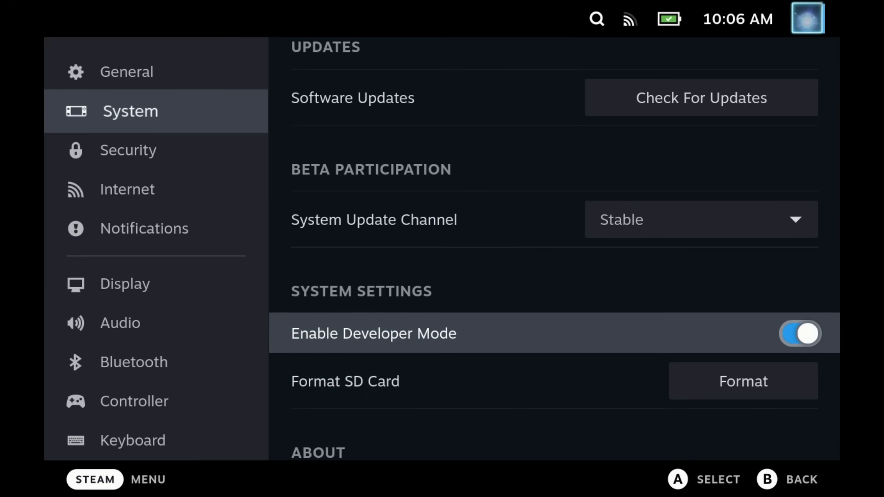
Turn on CEF Remote Debugging in the Developer settings and reach the power options
{"action": "left_click", "coordinate": [131, 150]}
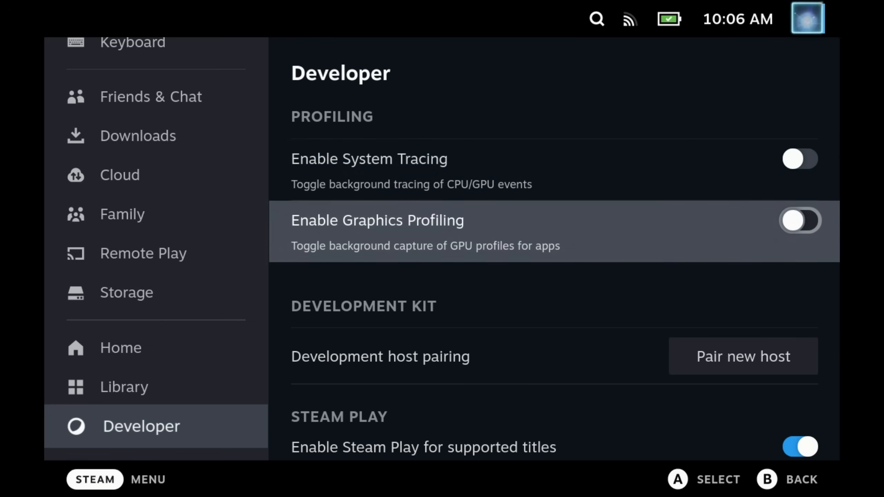
{"action": "scroll", "scroll_direction": "down", "scroll_amount": 3}
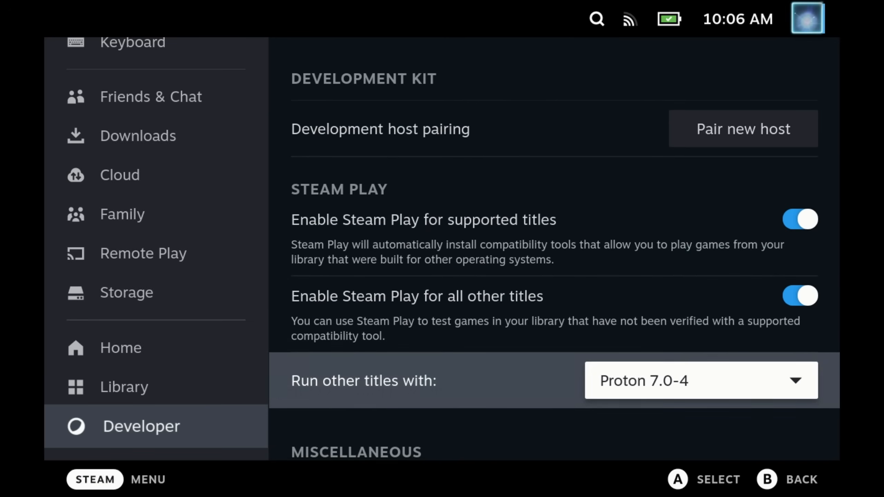
{"action": "scroll", "scroll_direction": "down", "scroll_amount": 3}
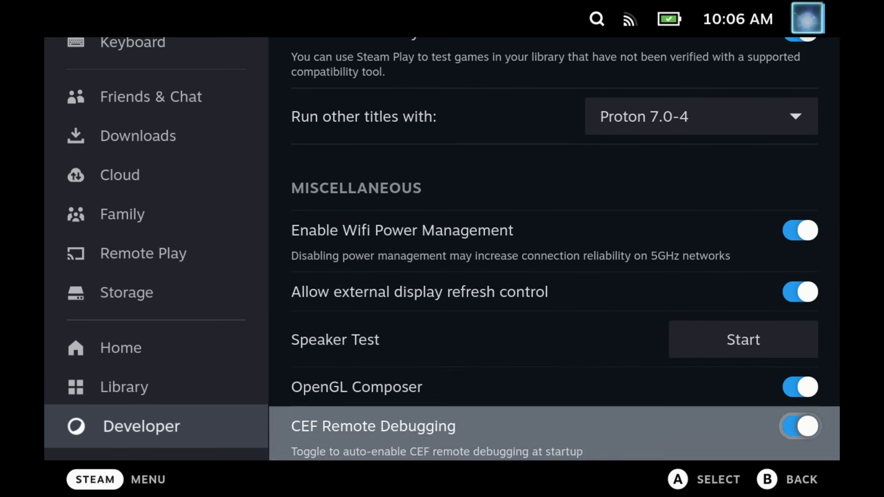
{"action": "scroll", "scroll_direction": "down", "scroll_amount": 3}
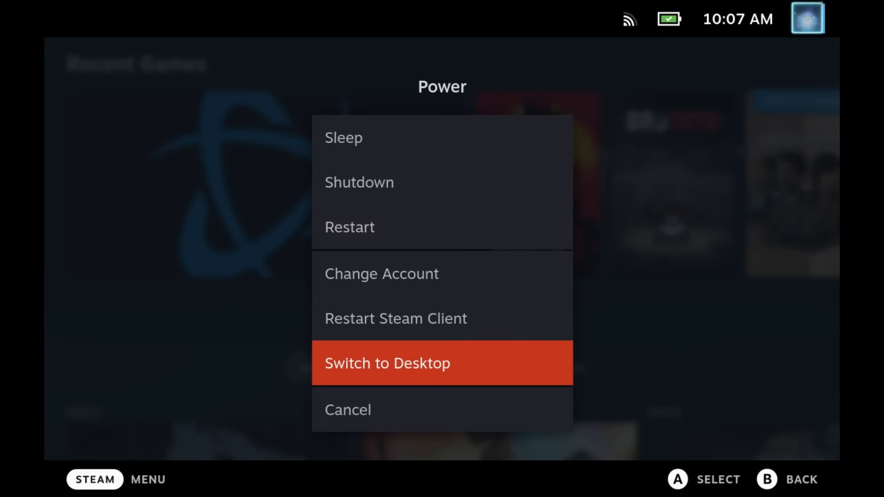
Switch to Desktop mode and launch Google Chrome from the Internet applications
{"action": "left_click", "coordinate": [388, 363]}
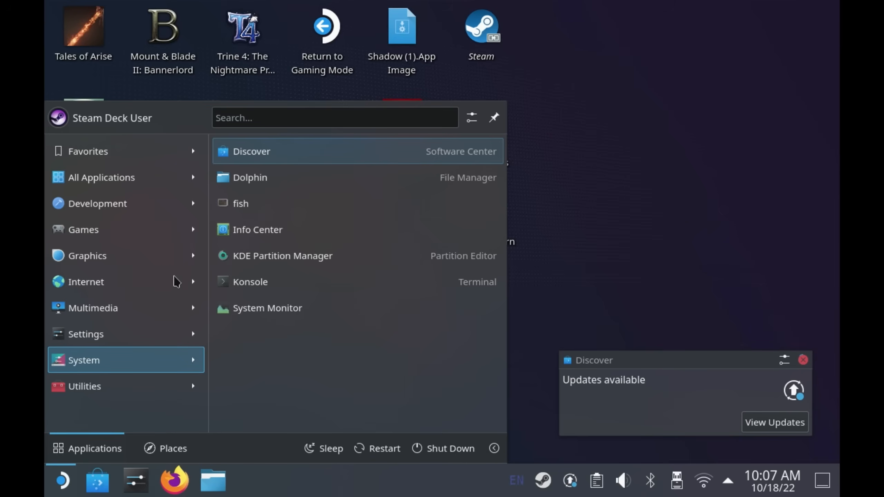
{"action": "left_click", "coordinate": [103, 282]}
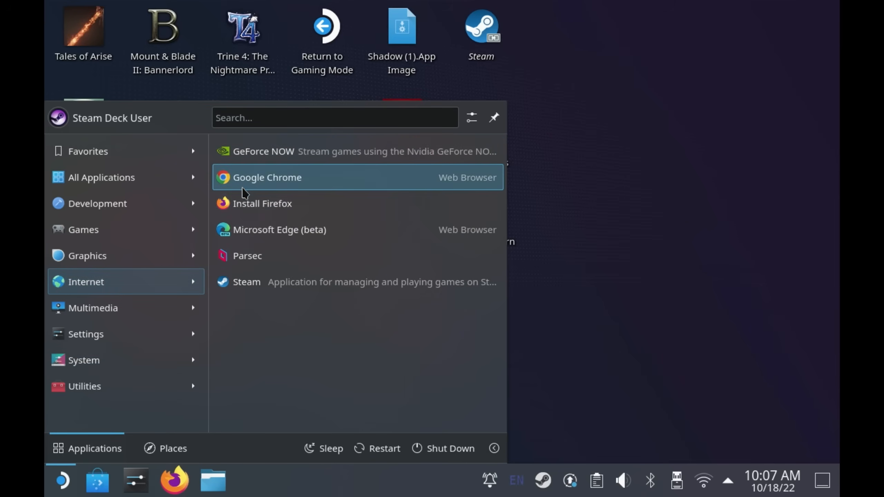
{"action": "left_click", "coordinate": [267, 178]}
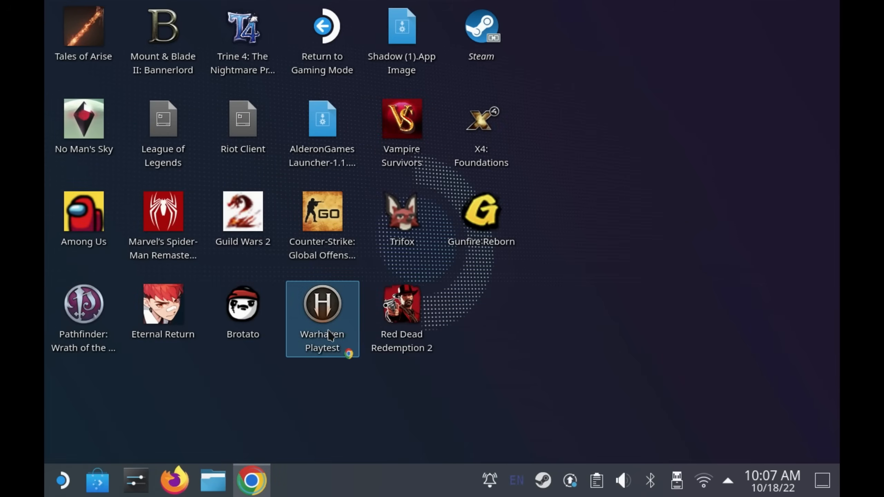
Search Google for 'decky loader' to reach the SteamDeckHomebrew/decky-loader GitHub repository
{"action": "left_click", "coordinate": [251, 489]}
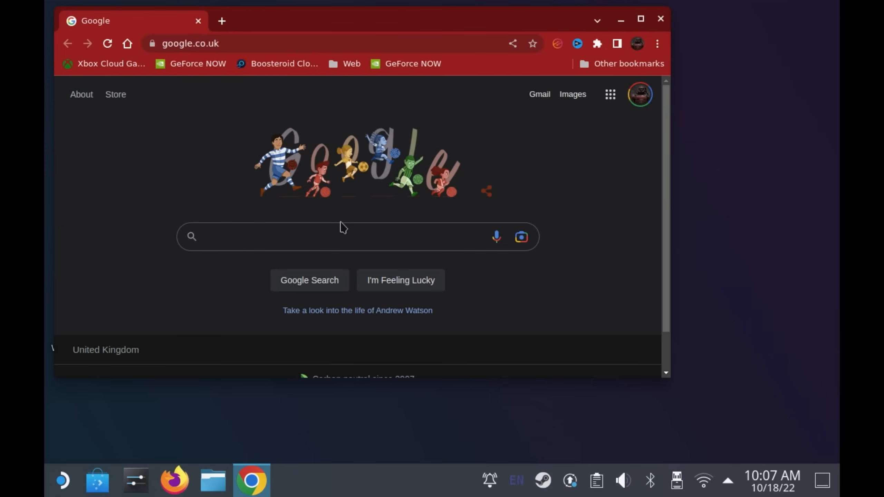
{"action": "type", "text": "d"}
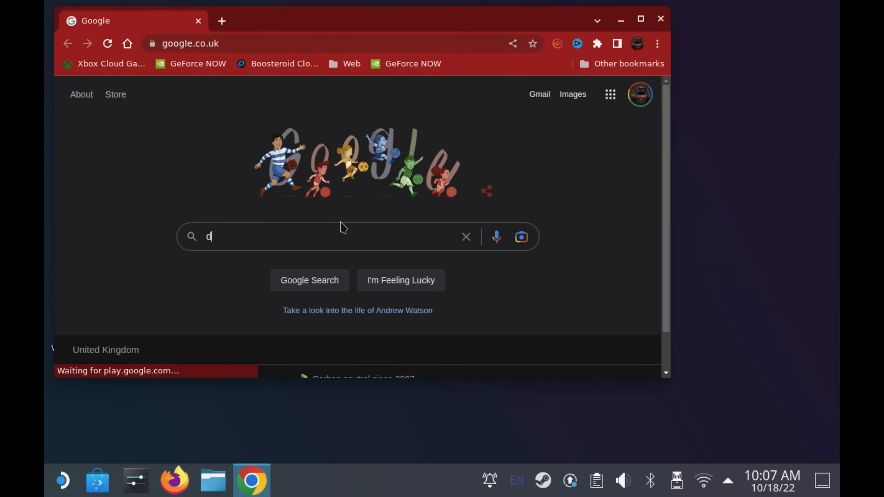
{"action": "type", "text": "ecky l"}
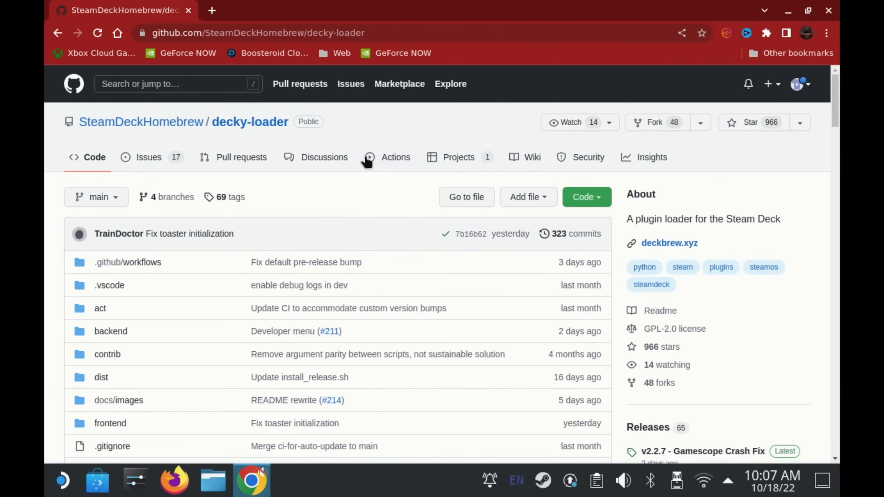
Scroll the decky-loader README down to its Installation section
{"action": "scroll", "scroll_direction": "down", "scroll_amount": 3}
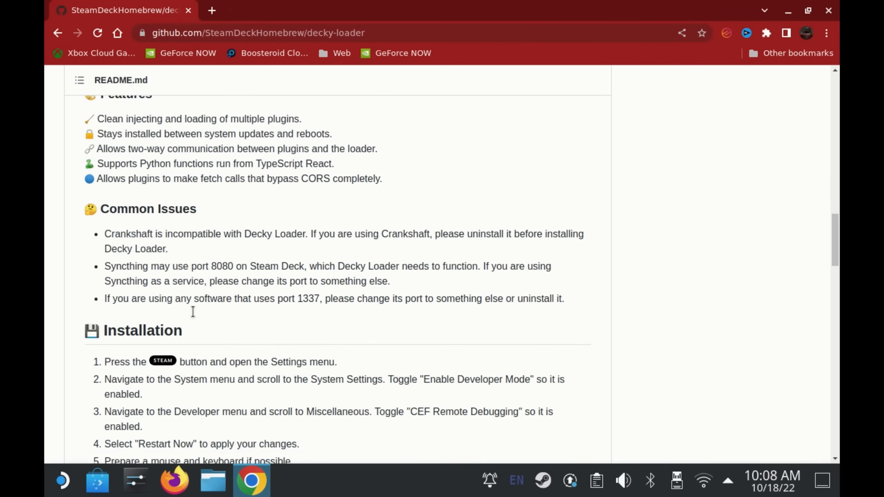
{"action": "scroll", "scroll_direction": "down", "scroll_amount": 3}
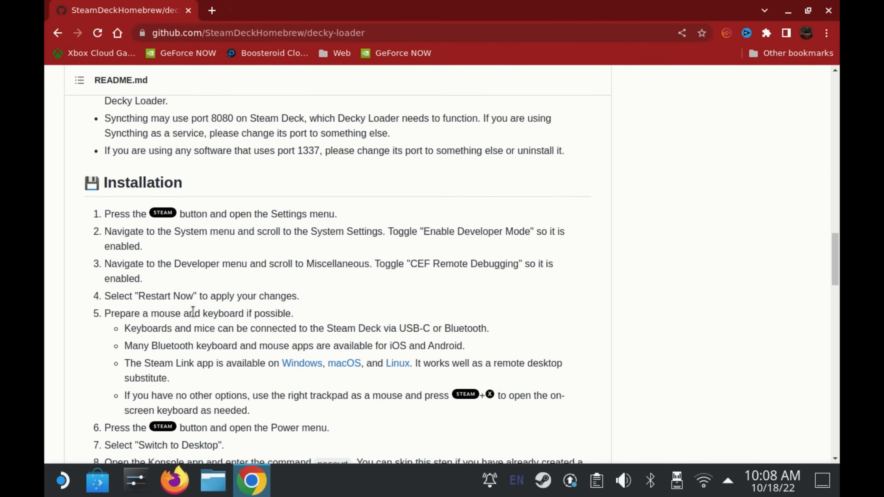
{"action": "scroll", "scroll_direction": "down", "scroll_amount": 3}
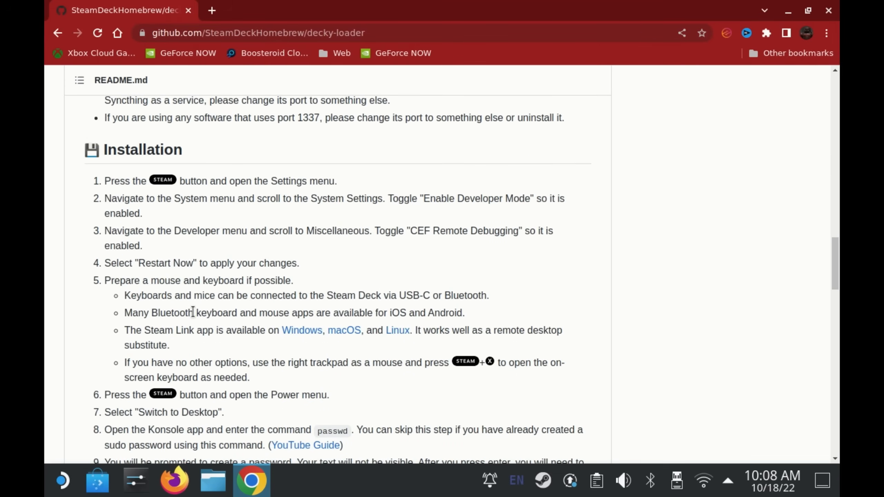
{"action": "scroll", "scroll_direction": "down", "scroll_amount": 3}
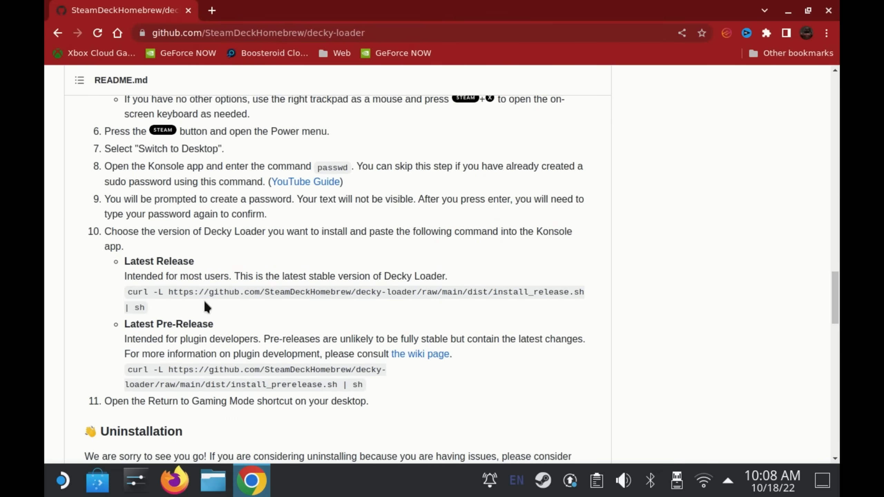
Select and copy the Latest Release curl install command
{"action": "left_click_drag", "start_coordinate": [219, 291], "coordinate": [145, 307]}
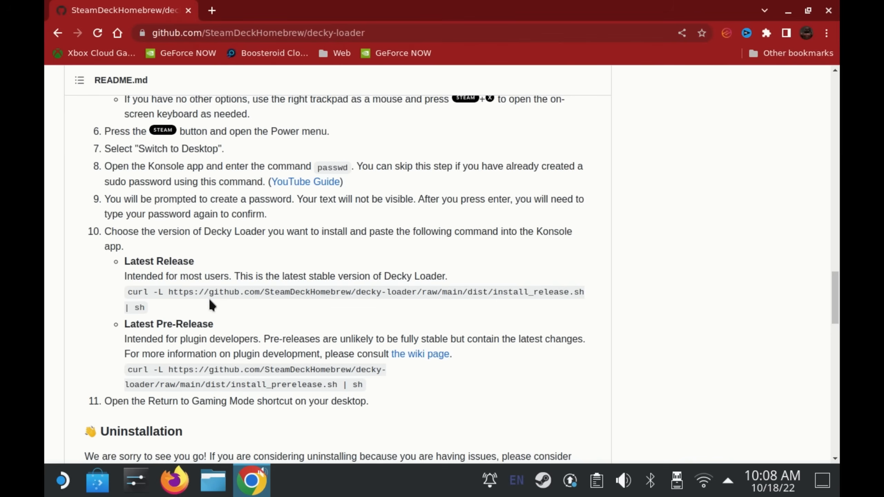
{"action": "double_click", "coordinate": [222, 292]}
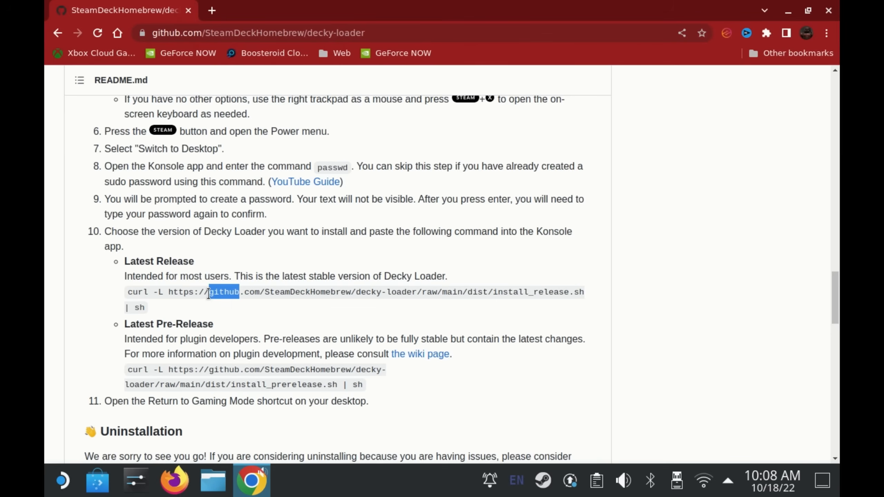
{"action": "right_click", "coordinate": [355, 292]}
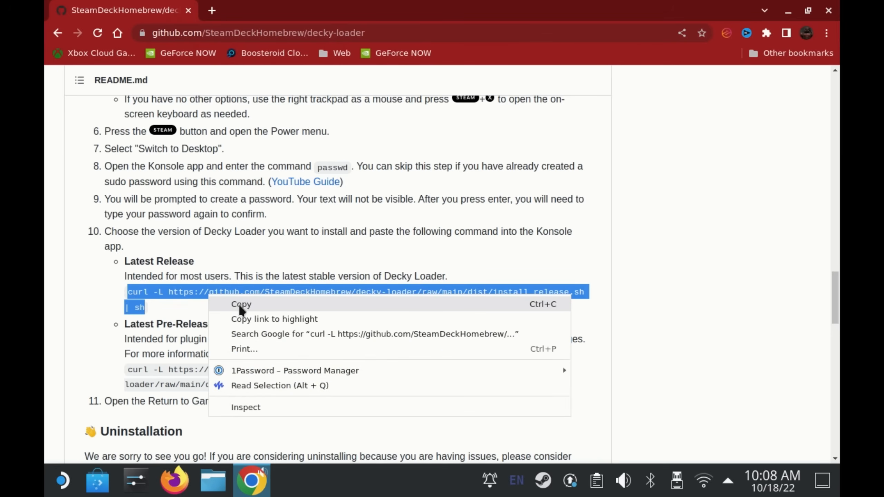
{"action": "left_click", "coordinate": [241, 303]}
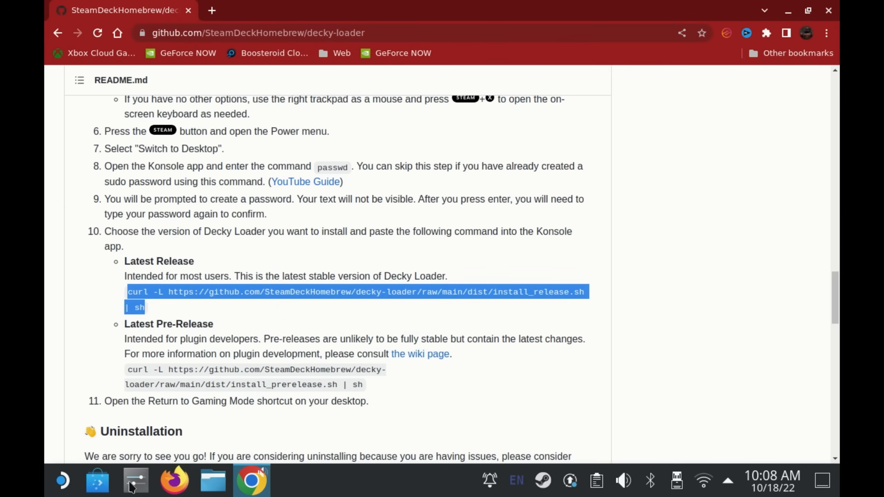
{"action": "mouse_move", "coordinate": [98, 481]}
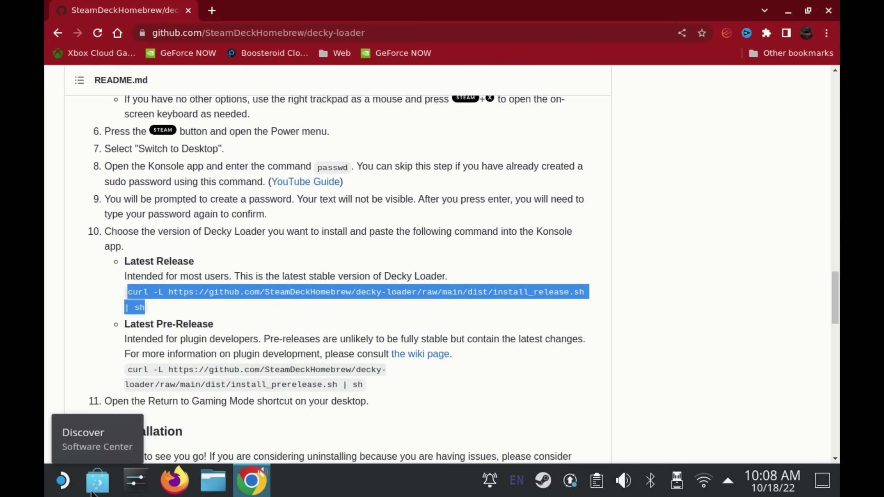
Launch Konsole via the launcher search 'kon' to run the Decky Loader install command
{"action": "left_click", "coordinate": [63, 483]}
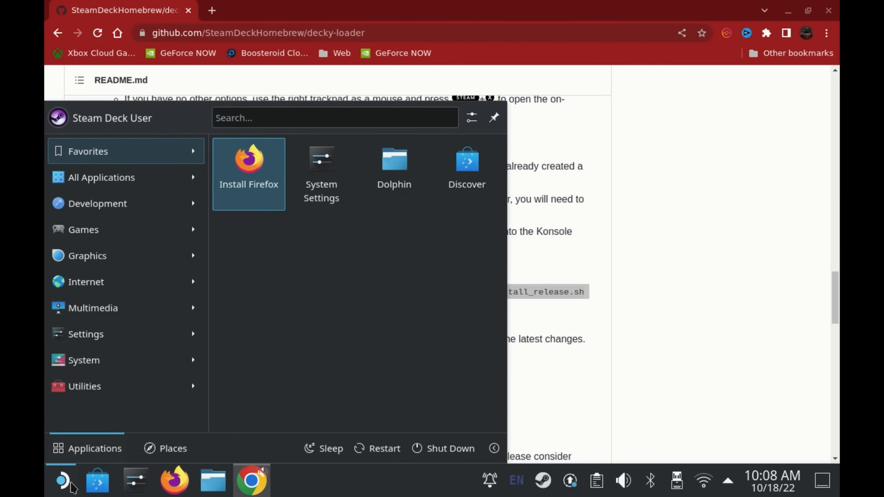
{"action": "type", "text": "kon"}
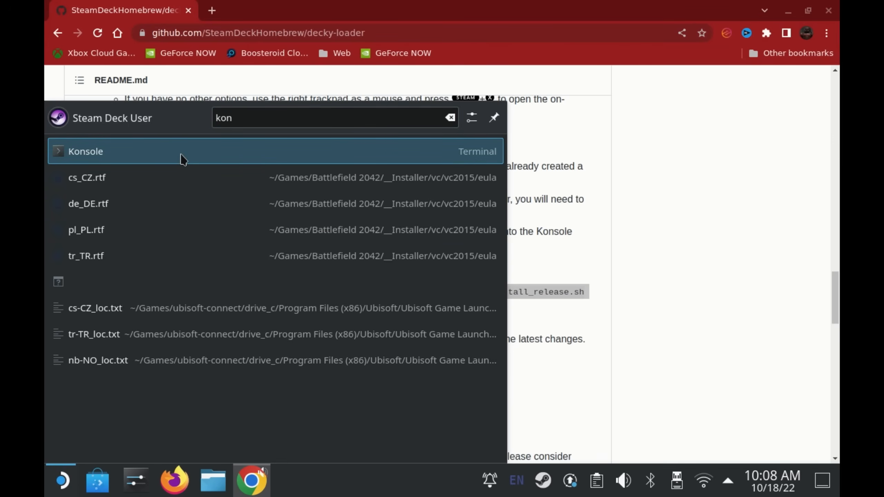
{"action": "left_click", "coordinate": [85, 151]}
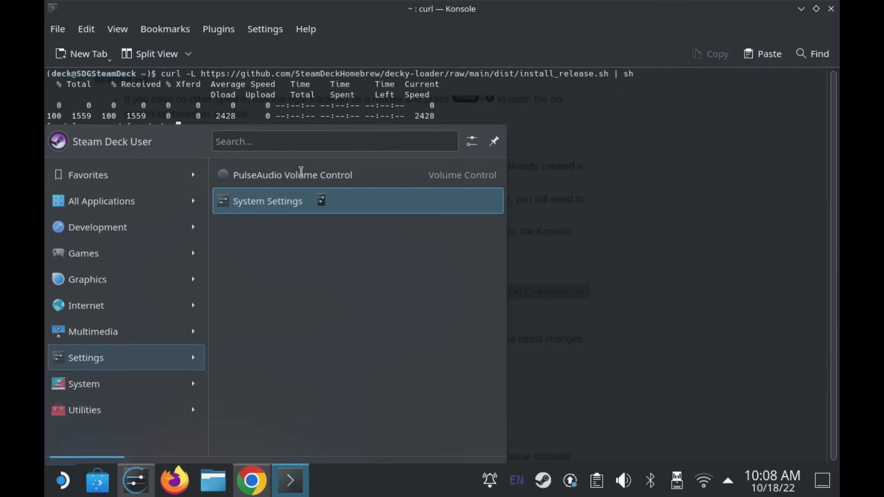
Bring up Change Password for the Steam Deck User in System Settings' Users page
{"action": "left_click", "coordinate": [267, 201]}
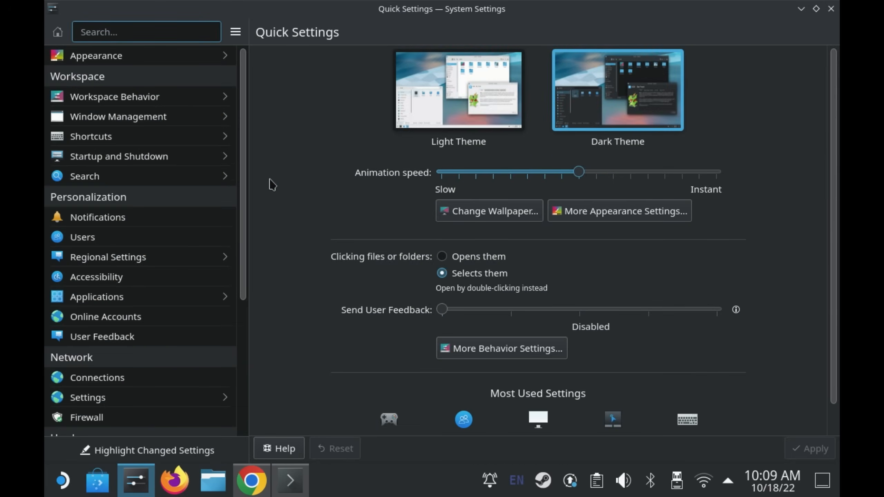
{"action": "mouse_move", "coordinate": [131, 232]}
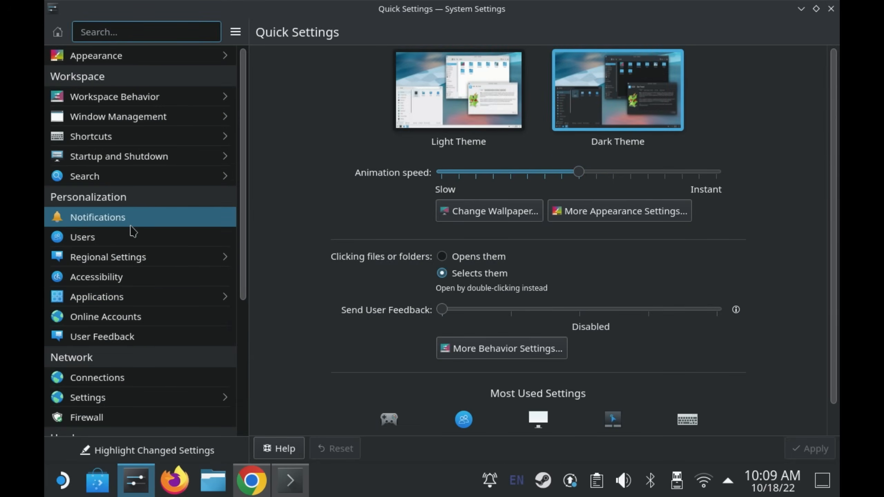
{"action": "left_click", "coordinate": [83, 237]}
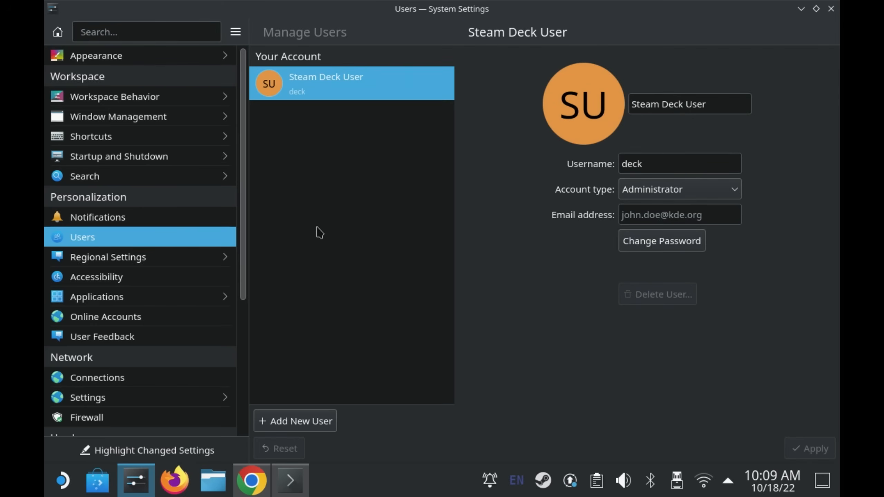
{"action": "mouse_move", "coordinate": [645, 242]}
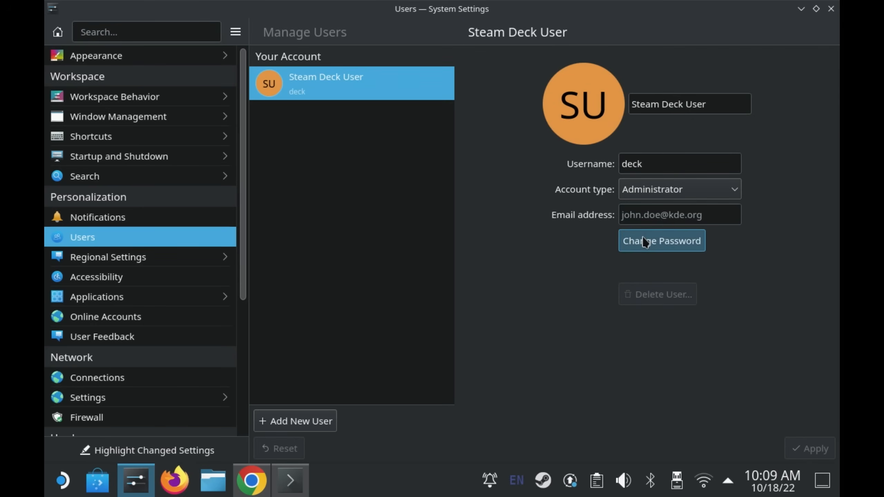
{"action": "left_click", "coordinate": [662, 240]}
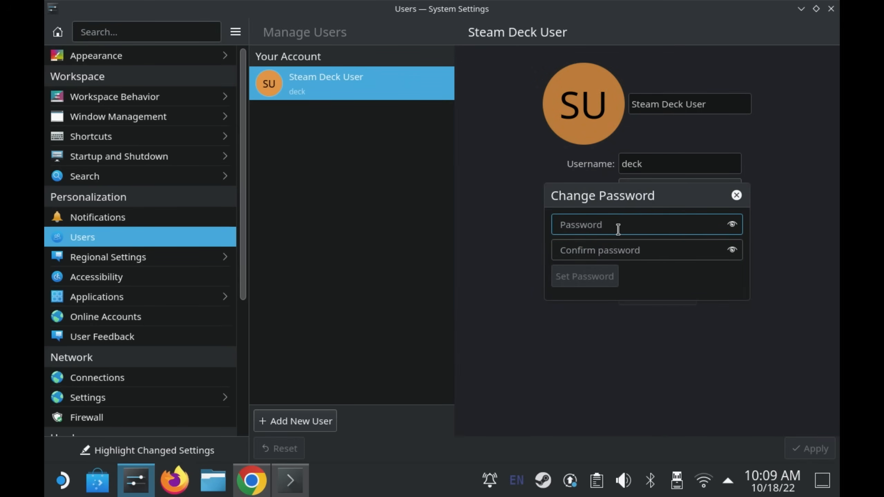
{"action": "mouse_move", "coordinate": [736, 195]}
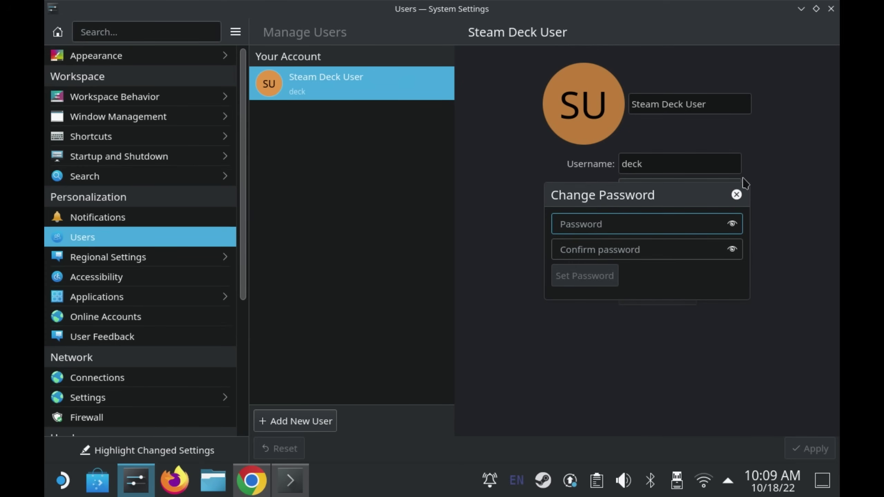
{"action": "left_click", "coordinate": [736, 194]}
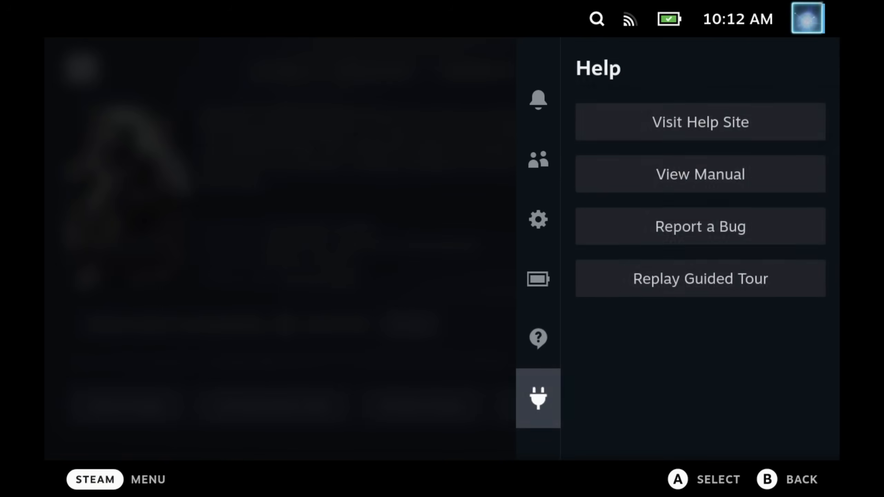
Install the Decky Loader update from version 2.2.7 to prerelease v2.3.0-pre2
{"action": "left_click", "coordinate": [538, 399]}
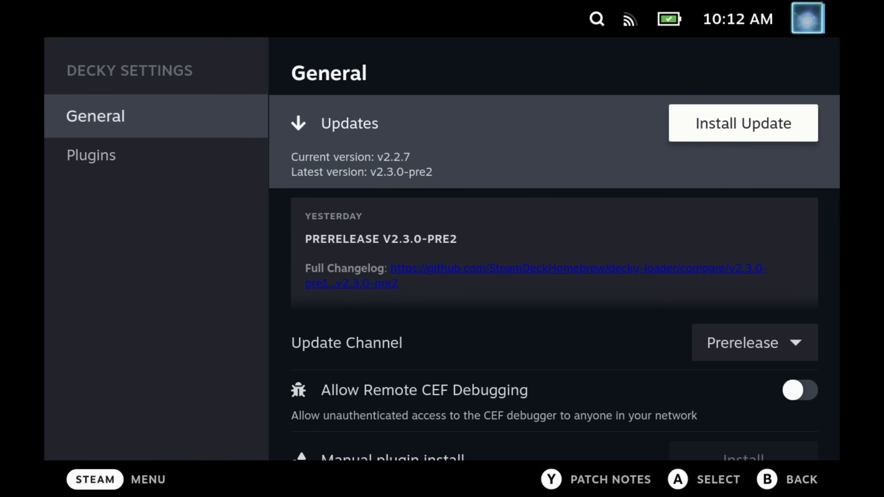
{"action": "left_click", "coordinate": [743, 123]}
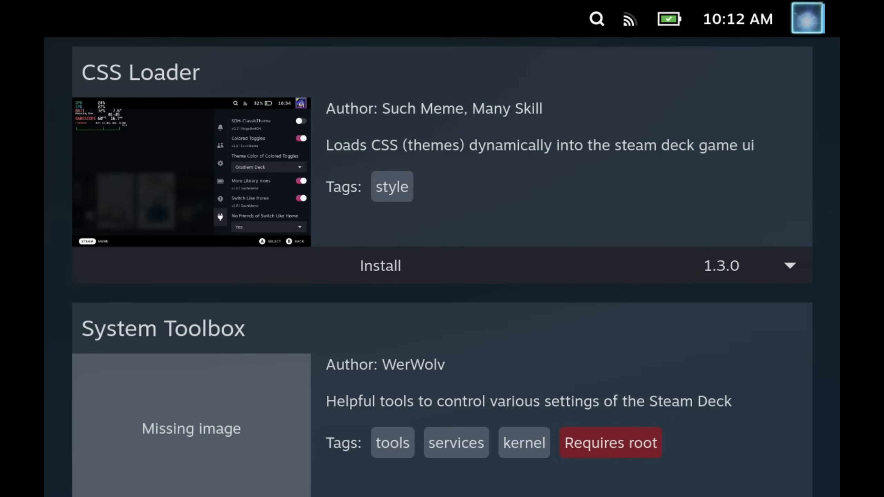
Install the vibrantDeck plugin version 1.2.0 from the Decky store
{"action": "scroll", "scroll_direction": "down", "scroll_amount": 3}
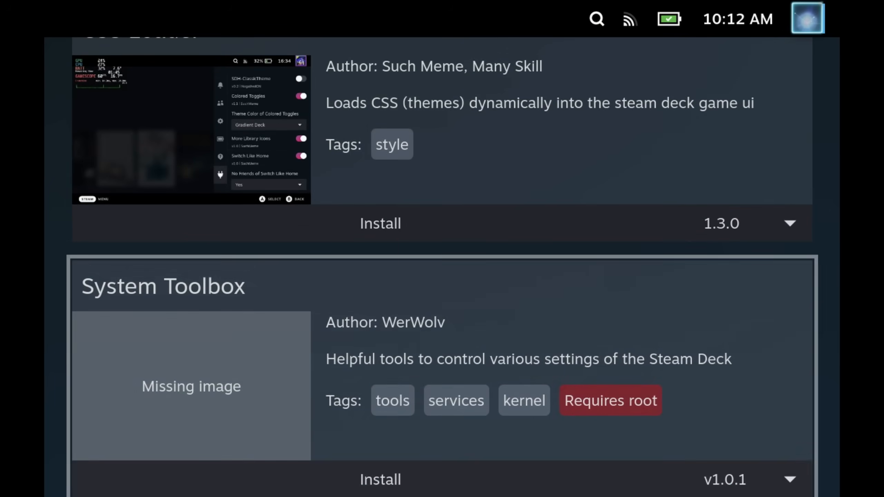
{"action": "scroll", "scroll_direction": "down", "scroll_amount": 3}
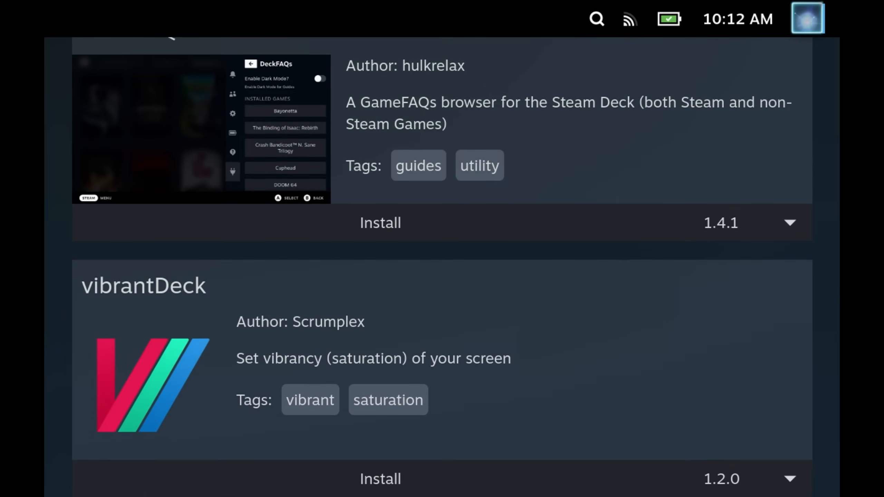
{"action": "scroll", "scroll_direction": "down", "scroll_amount": 3}
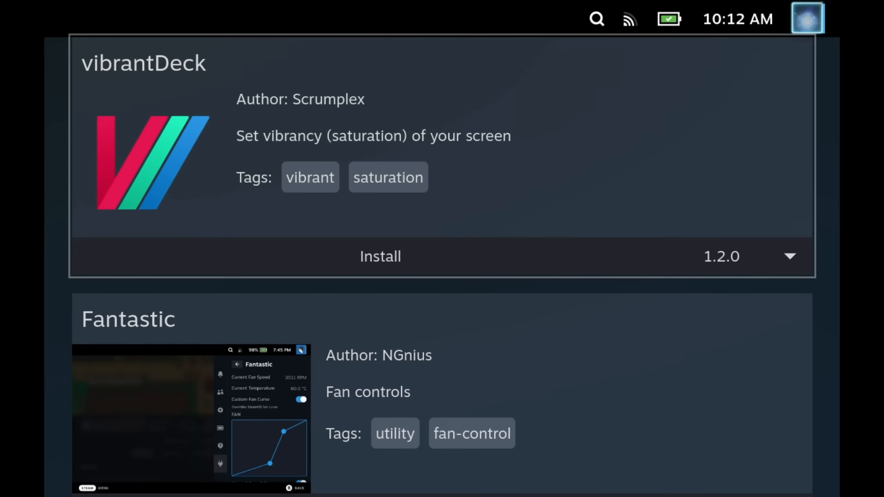
{"action": "left_click", "coordinate": [380, 256]}
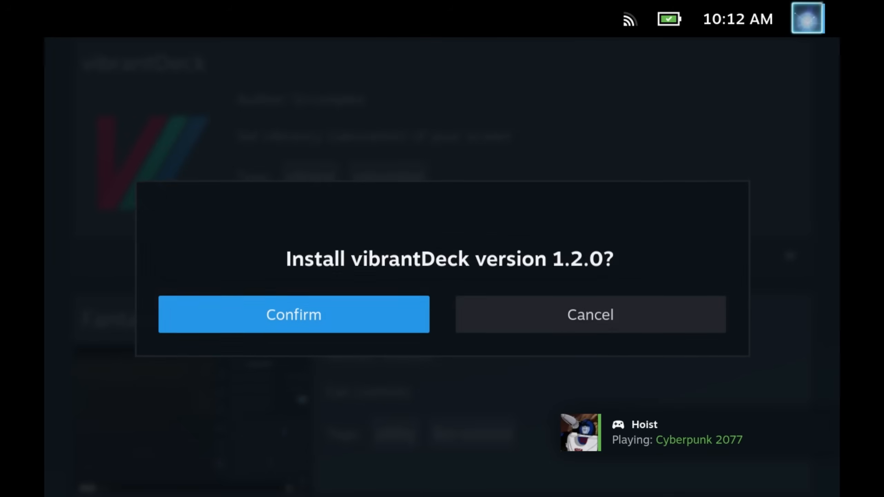
{"action": "left_click", "coordinate": [294, 315]}
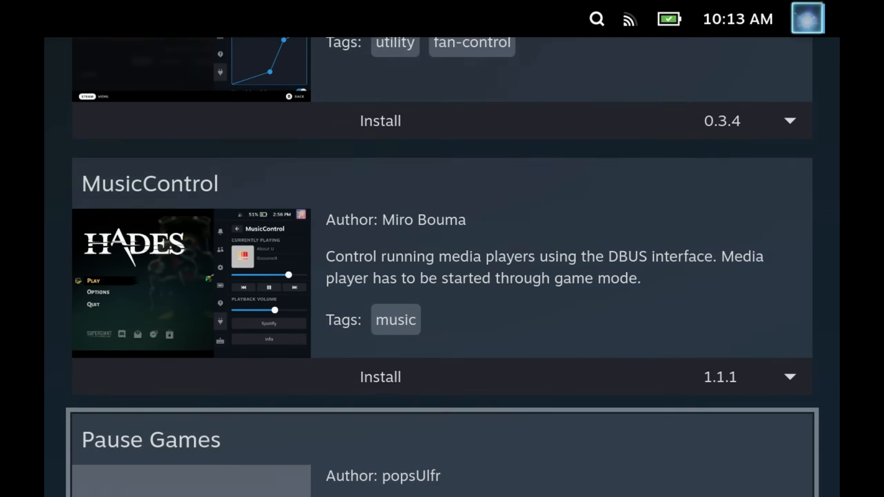
Install the ProtonDB Badges and Animation Changer plugins from the Decky store
{"action": "scroll", "scroll_direction": "down", "scroll_amount": 3}
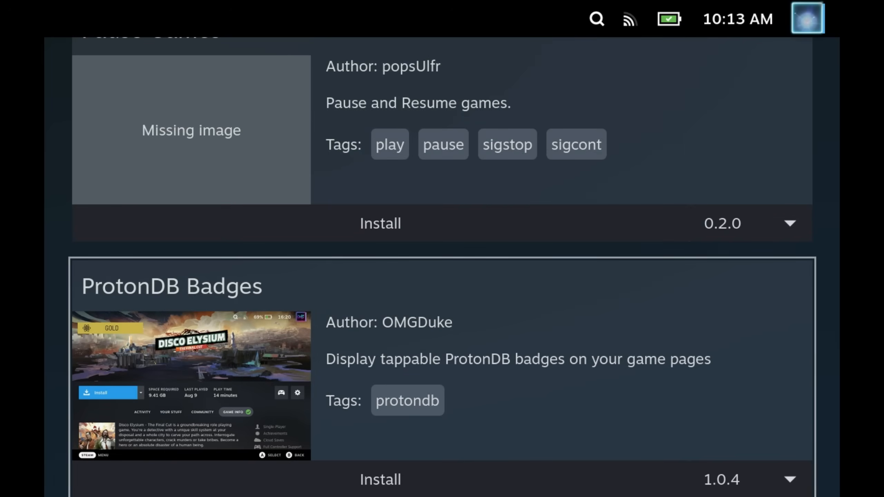
{"action": "scroll", "scroll_direction": "down", "scroll_amount": 3}
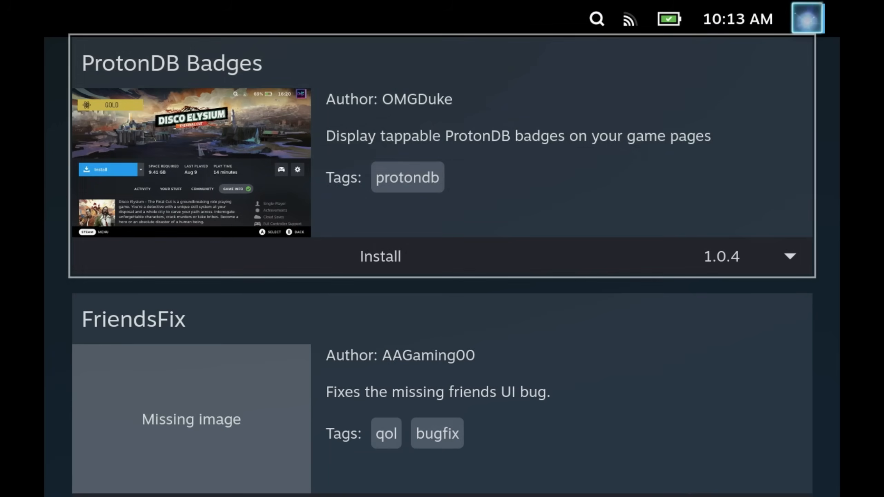
{"action": "left_click", "coordinate": [379, 256]}
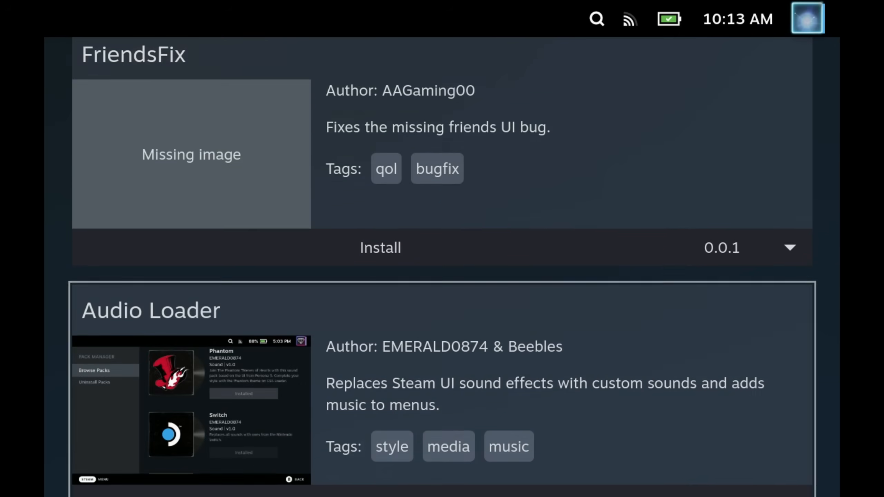
{"action": "scroll", "scroll_direction": "down", "scroll_amount": 3}
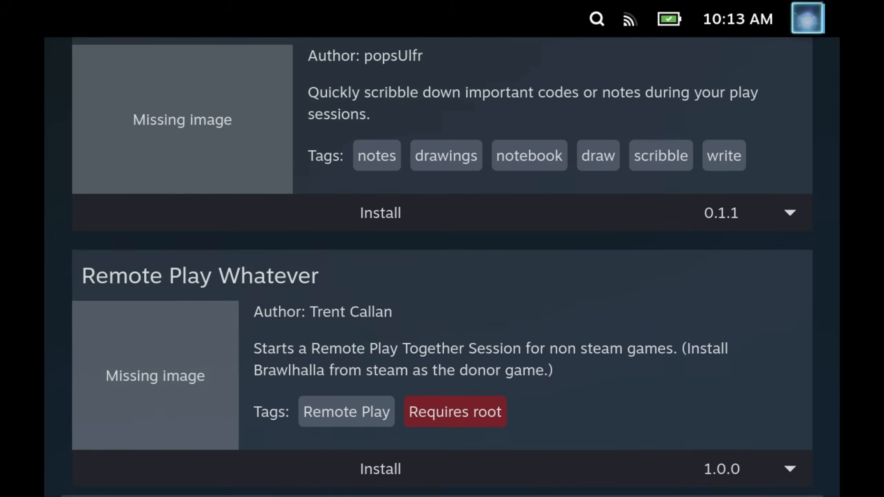
{"action": "scroll", "scroll_direction": "down", "scroll_amount": 3}
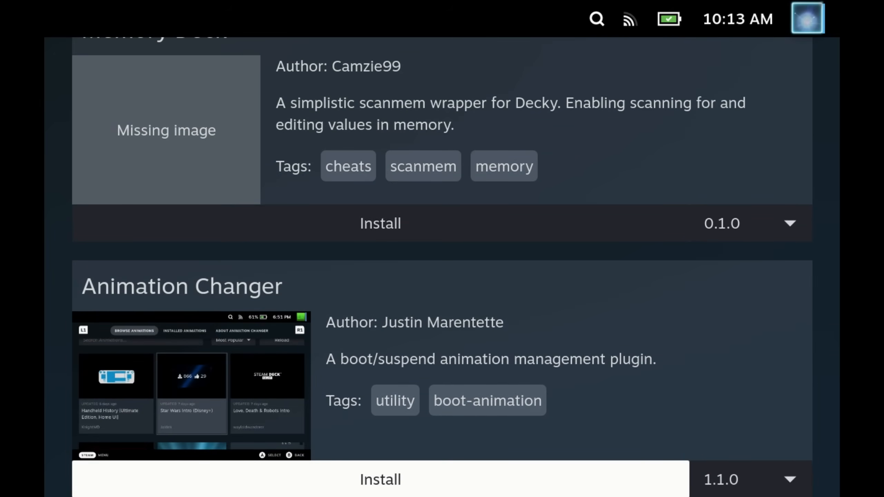
{"action": "left_click", "coordinate": [538, 399]}
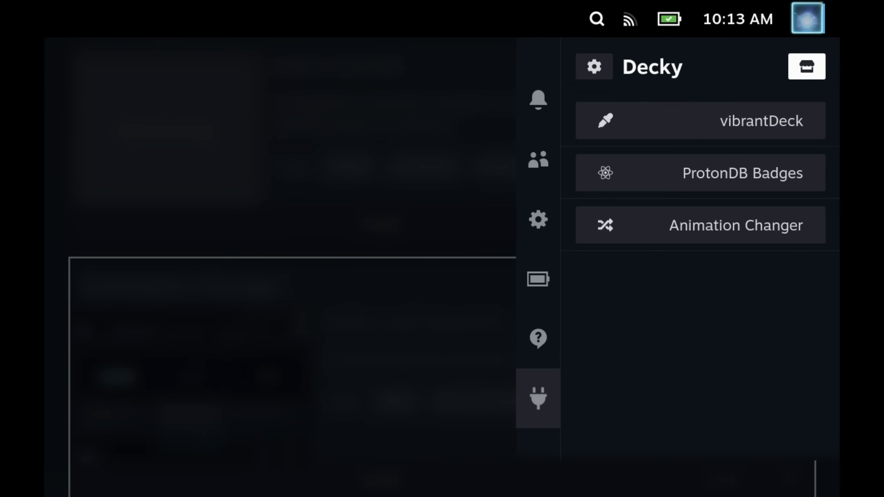
Download Suspend Dr Strange in Animation Changer and use it for the suspend and throbber animations
{"action": "left_click", "coordinate": [736, 225]}
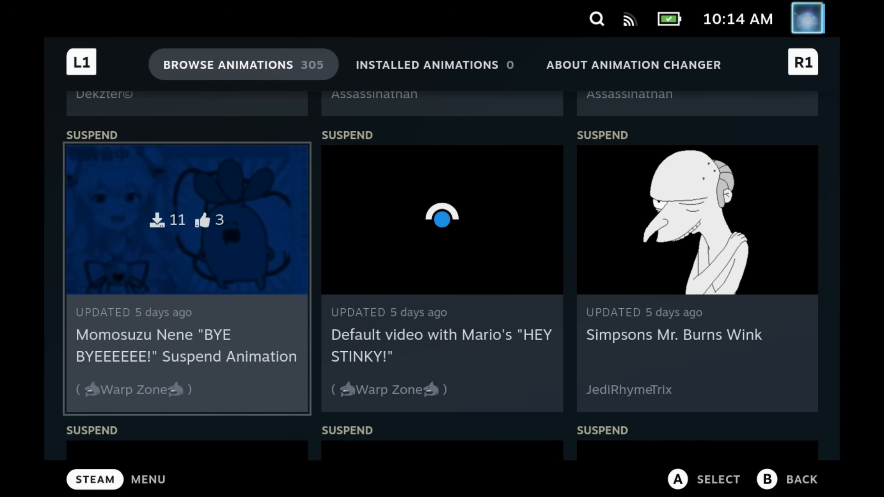
{"action": "scroll", "scroll_direction": "down", "scroll_amount": 3}
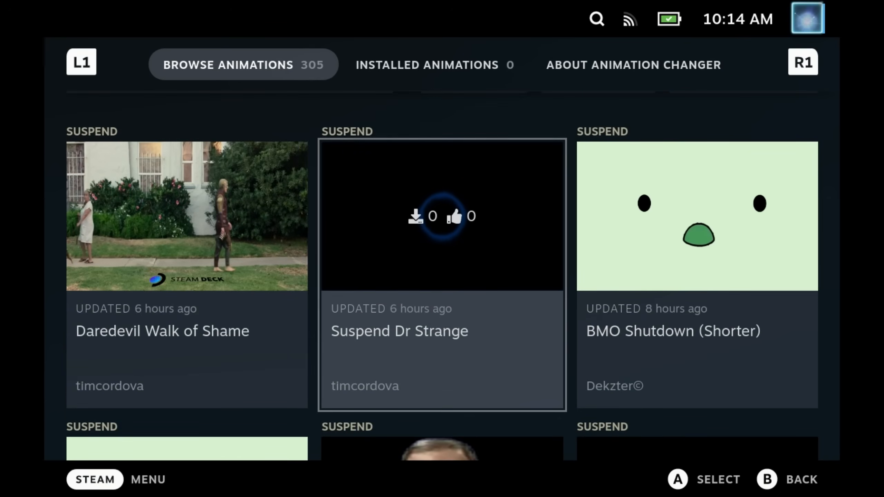
{"action": "left_click", "coordinate": [441, 216]}
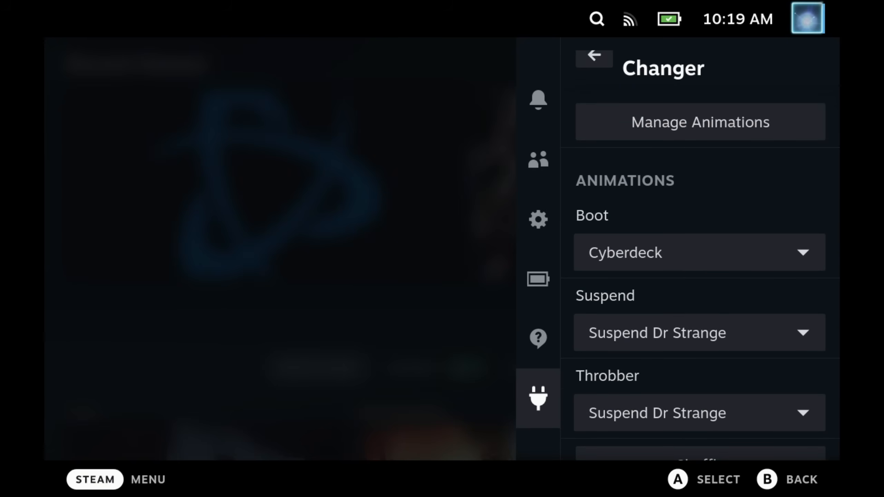
{"action": "left_click", "coordinate": [594, 58]}
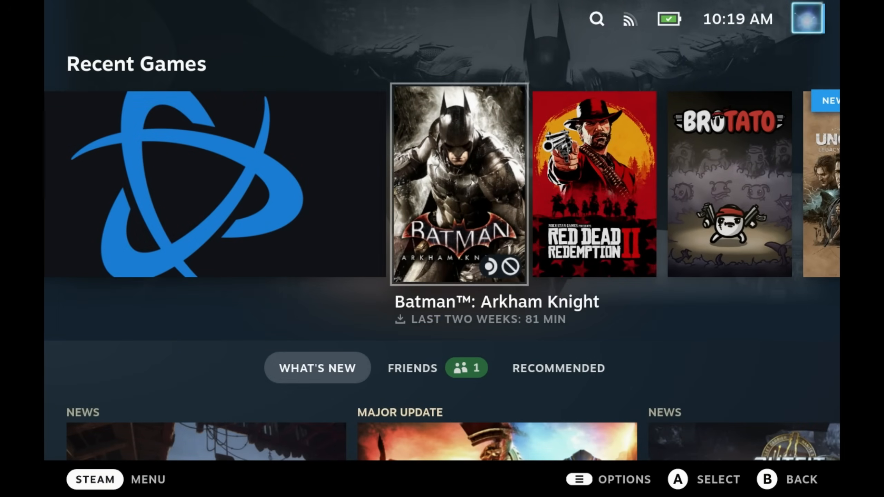
Select Batman: Arkham Knight from Recent Games to show its GOLD ProtonDB badge
{"action": "left_click", "coordinate": [456, 174]}
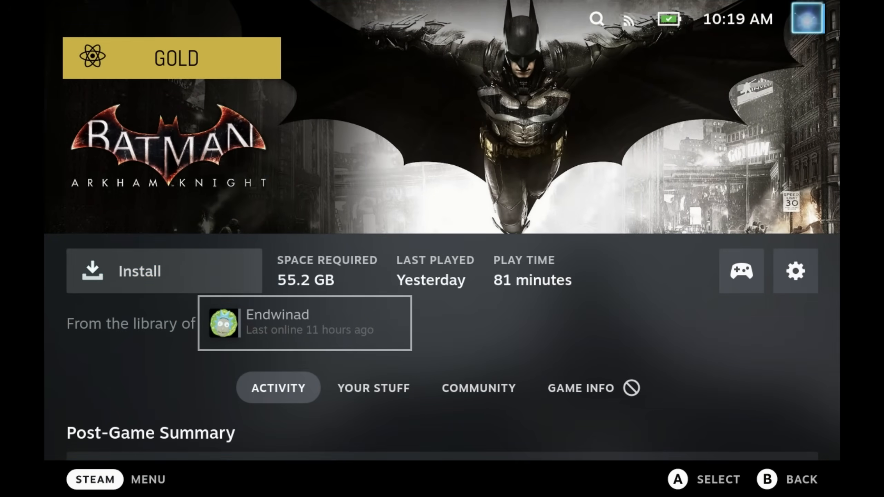
{"action": "scroll", "scroll_direction": "down", "scroll_amount": 3}
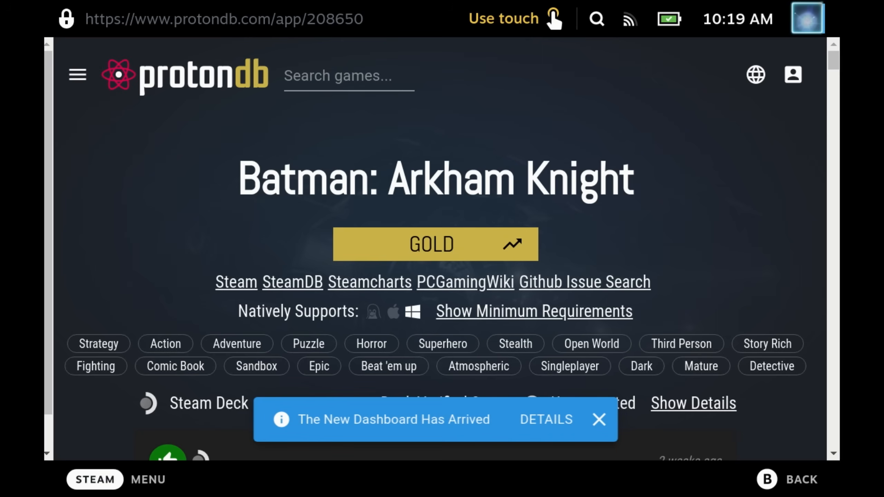
{"action": "mouse_move", "coordinate": [364, 262]}
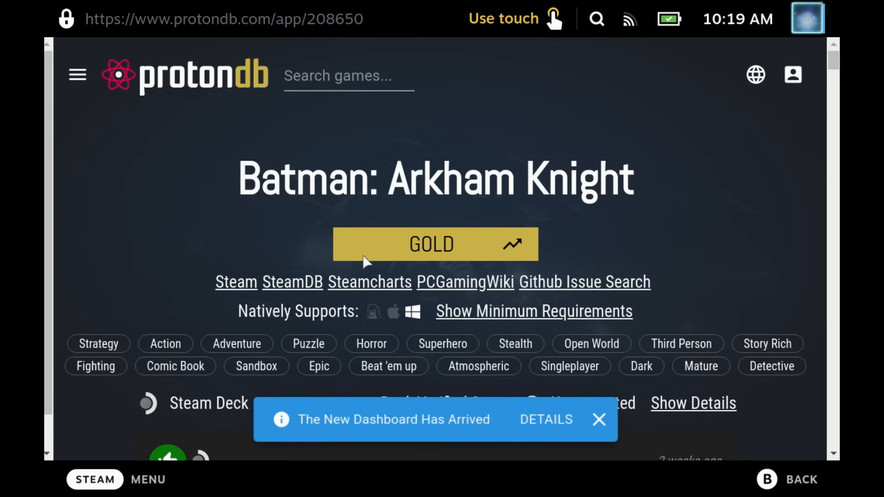
Dismiss ProtonDB's new-dashboard notice and scroll to the Steam Deck player reports
{"action": "left_click", "coordinate": [599, 419]}
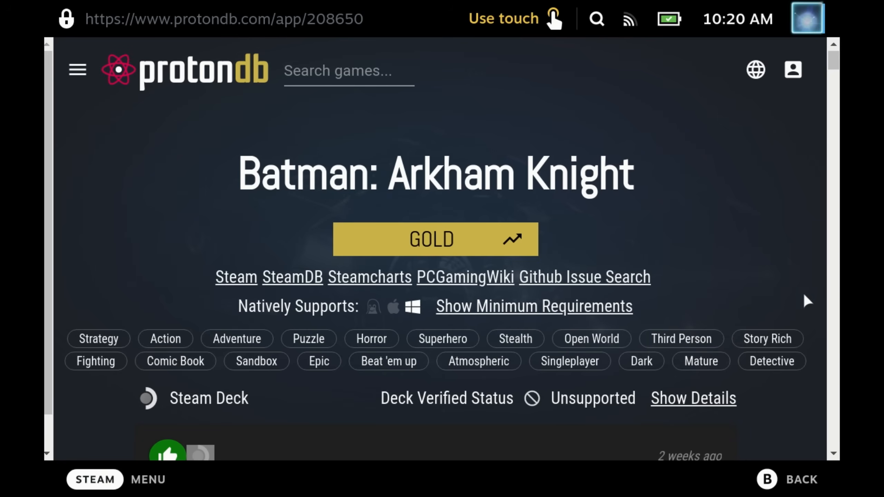
{"action": "mouse_move", "coordinate": [690, 404]}
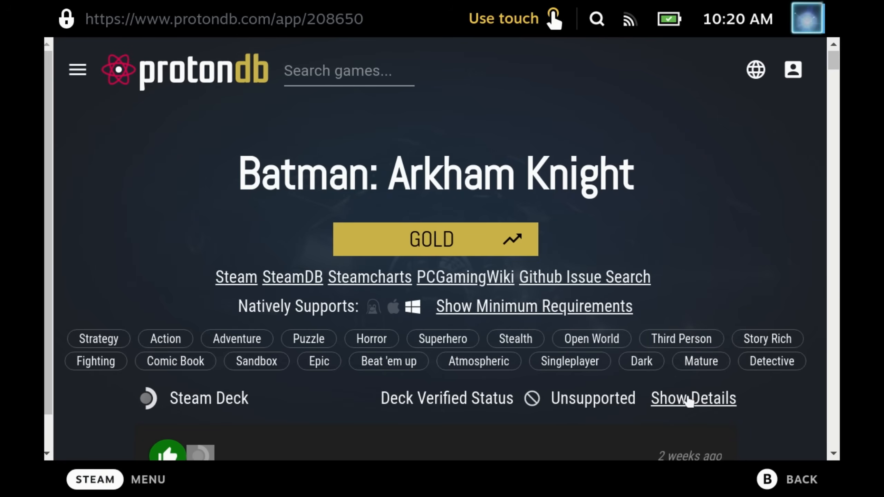
{"action": "scroll", "scroll_direction": "down", "scroll_amount": 3}
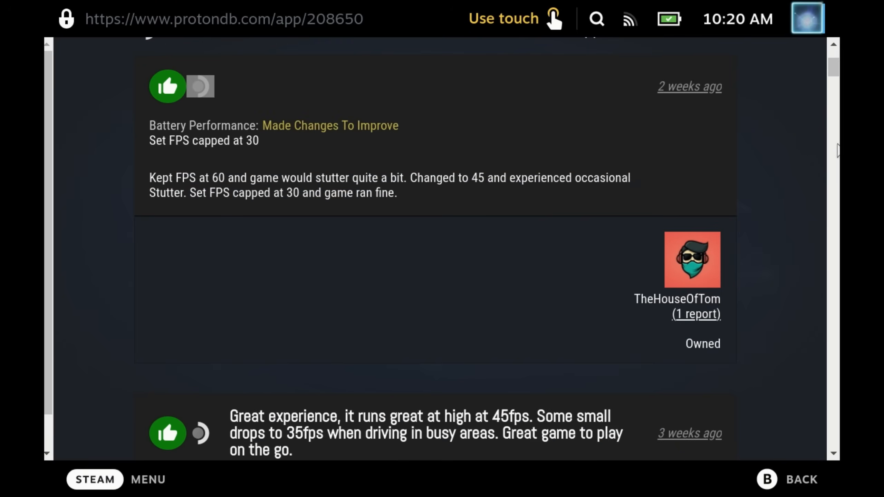
{"action": "mouse_move", "coordinate": [763, 148]}
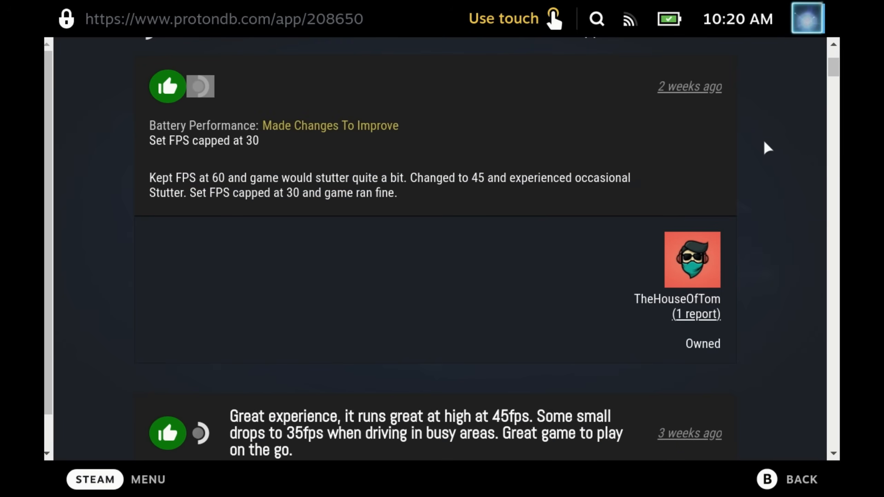